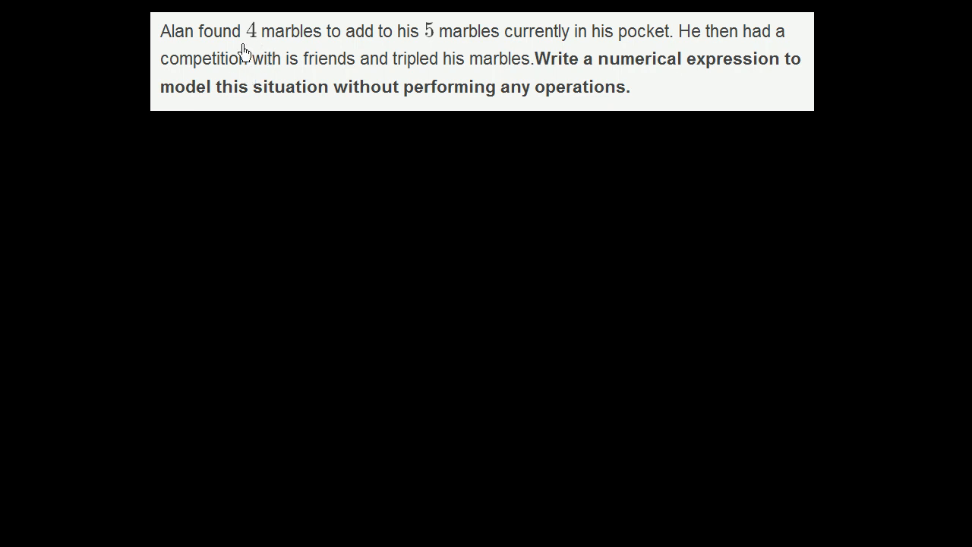
Underline '4 marbles' in red and 'tripled' in green in the word problem
left_click_drag(243, 46, 307, 45)
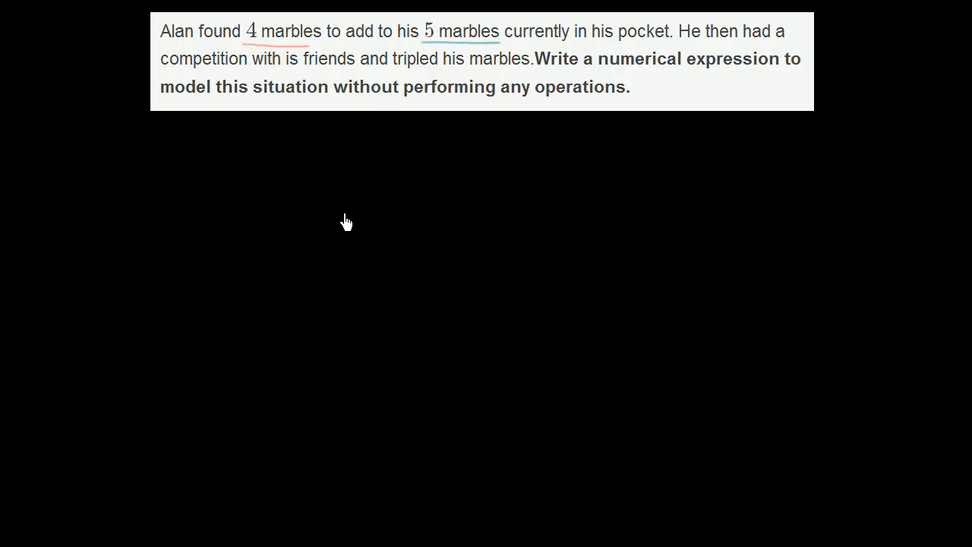
mouse_move(304, 87)
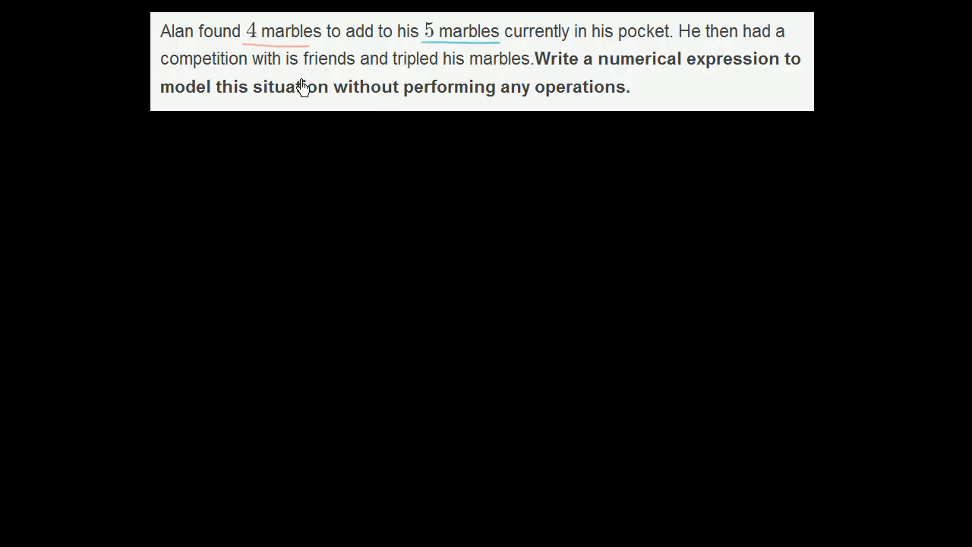
left_click_drag(389, 68, 431, 70)
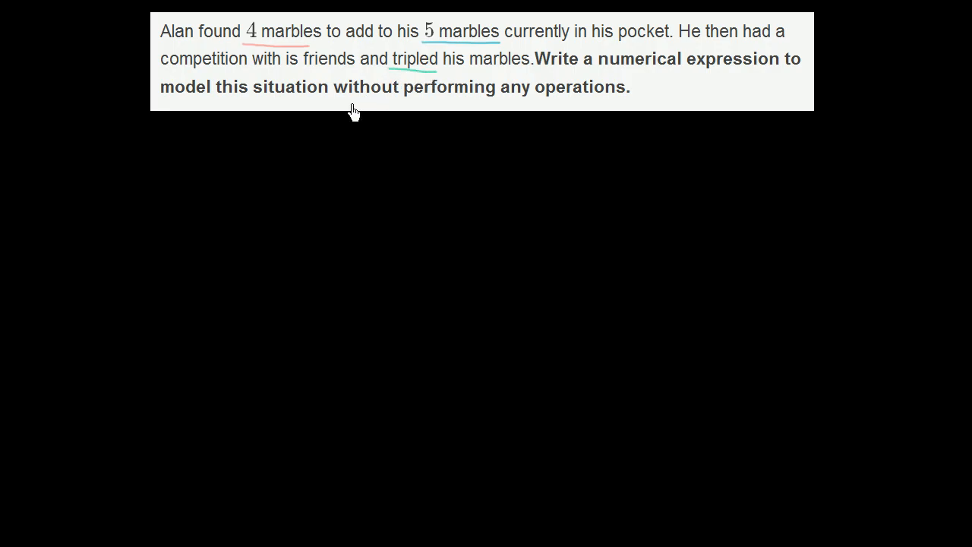
mouse_move(677, 89)
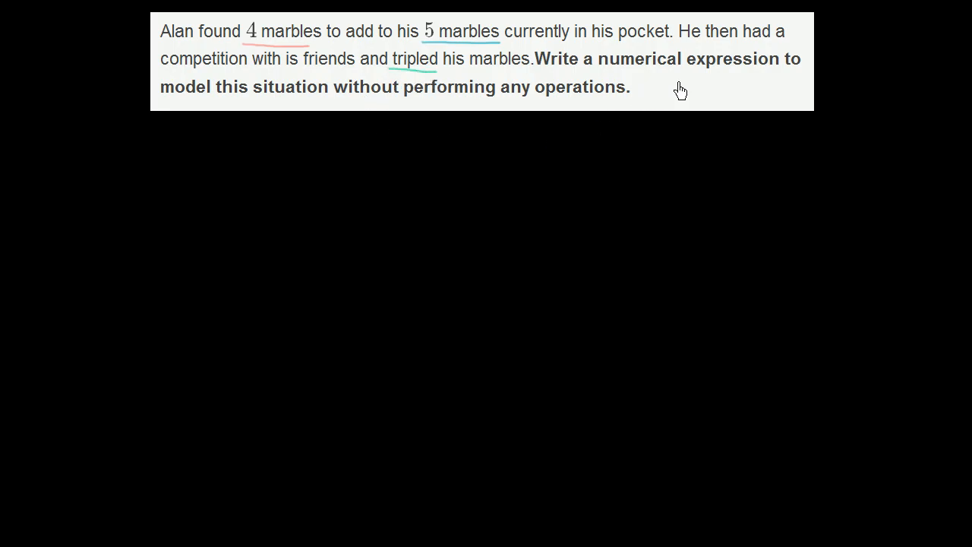
mouse_move(377, 126)
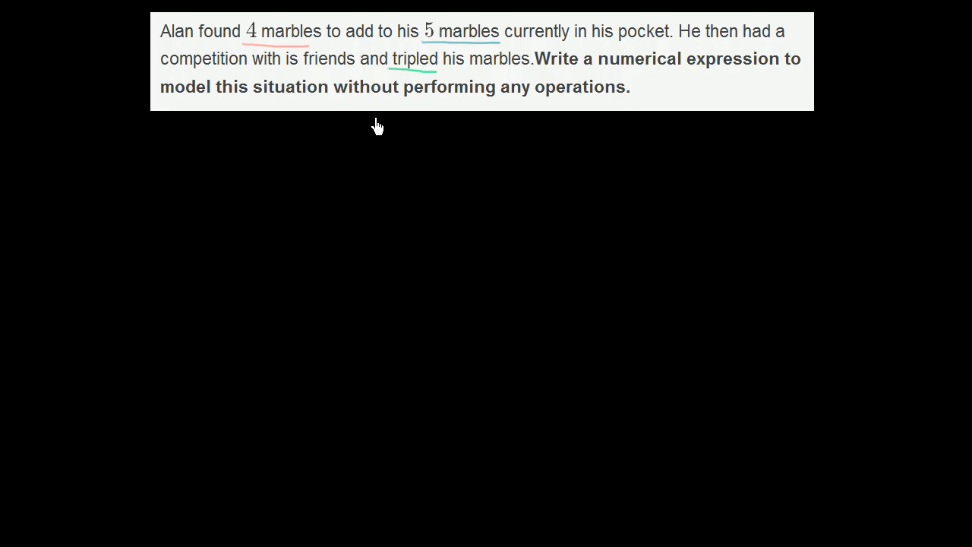
mouse_move(542, 131)
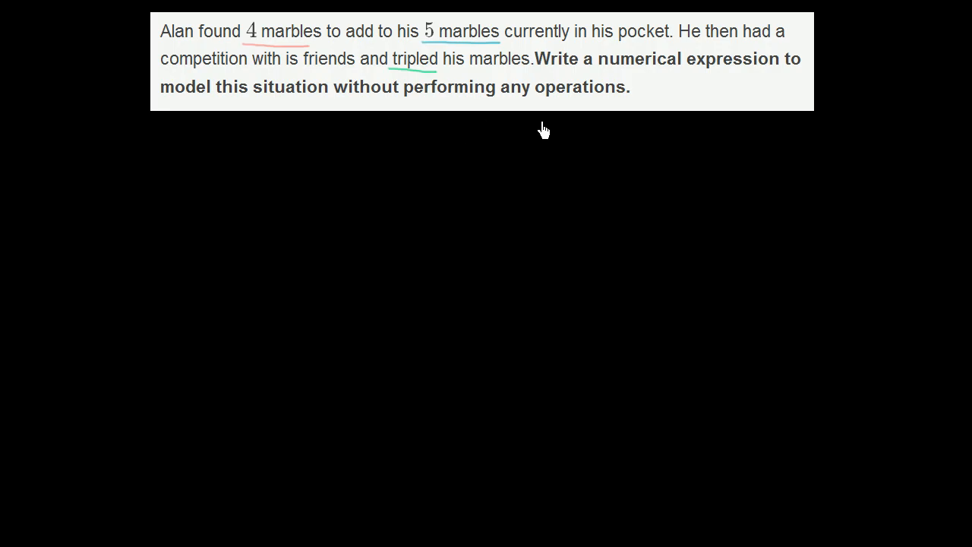
mouse_move(365, 123)
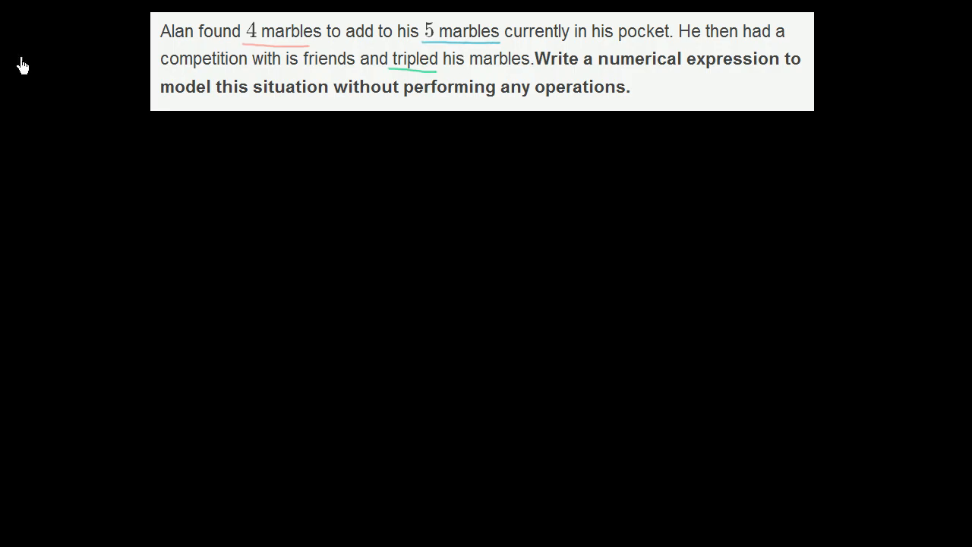
mouse_move(385, 182)
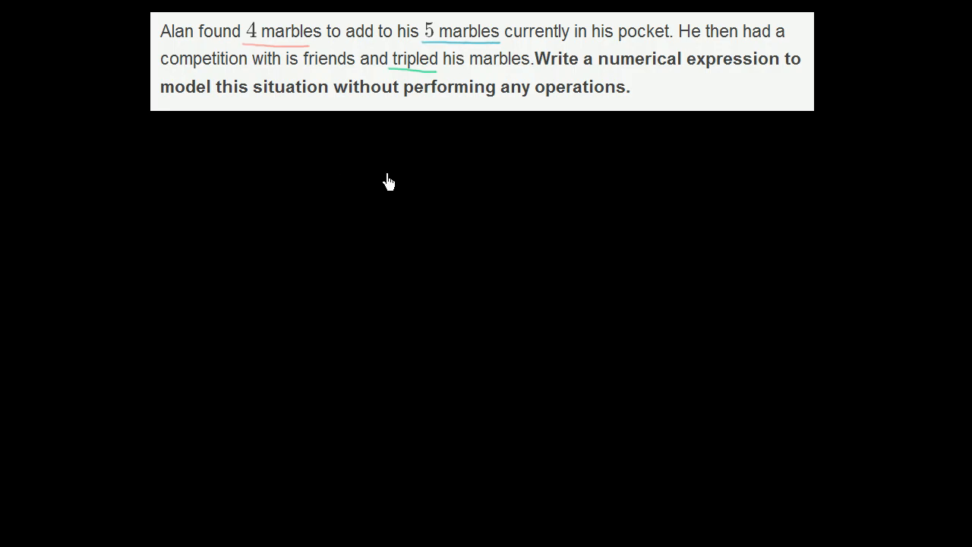
Write a blue 5 below the word problem to begin the expression
left_click_drag(395, 171, 392, 209)
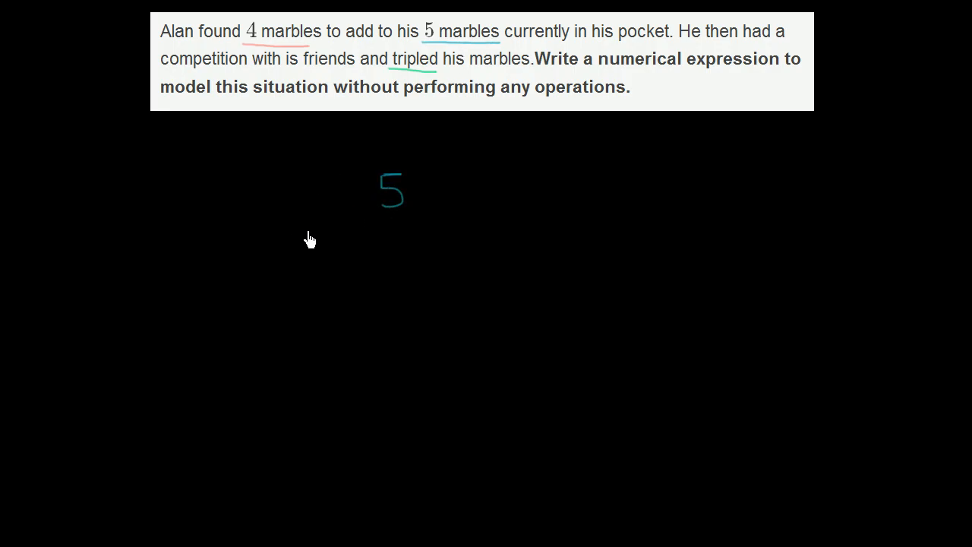
mouse_move(277, 40)
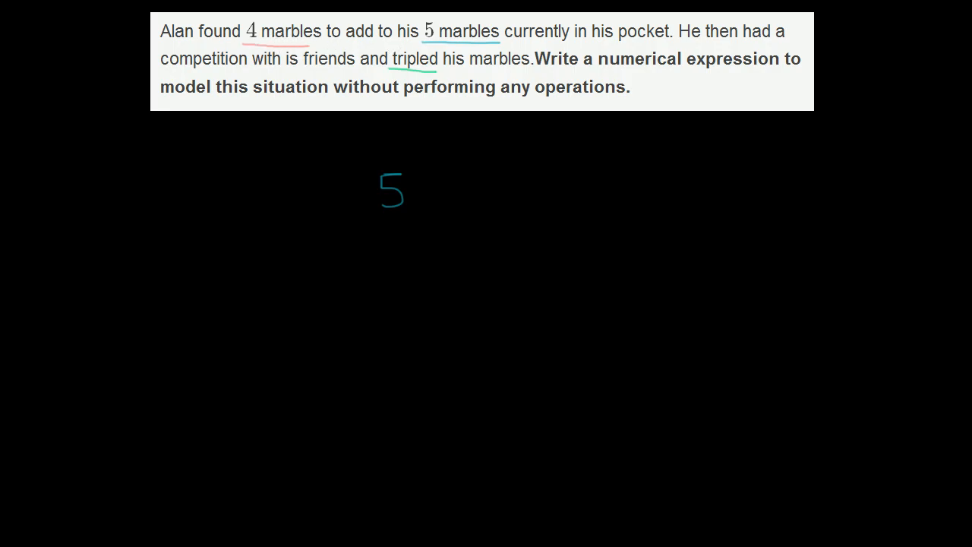
mouse_move(99, 137)
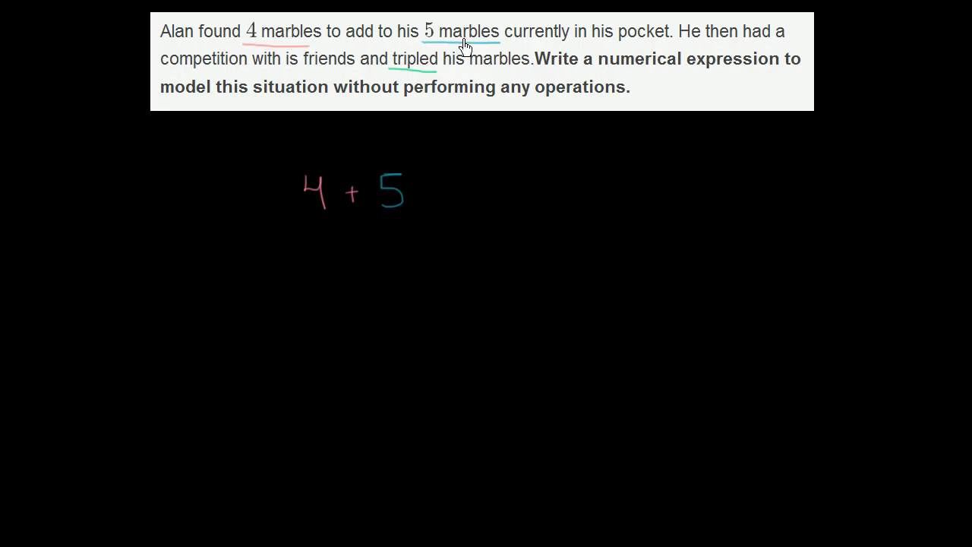
mouse_move(717, 47)
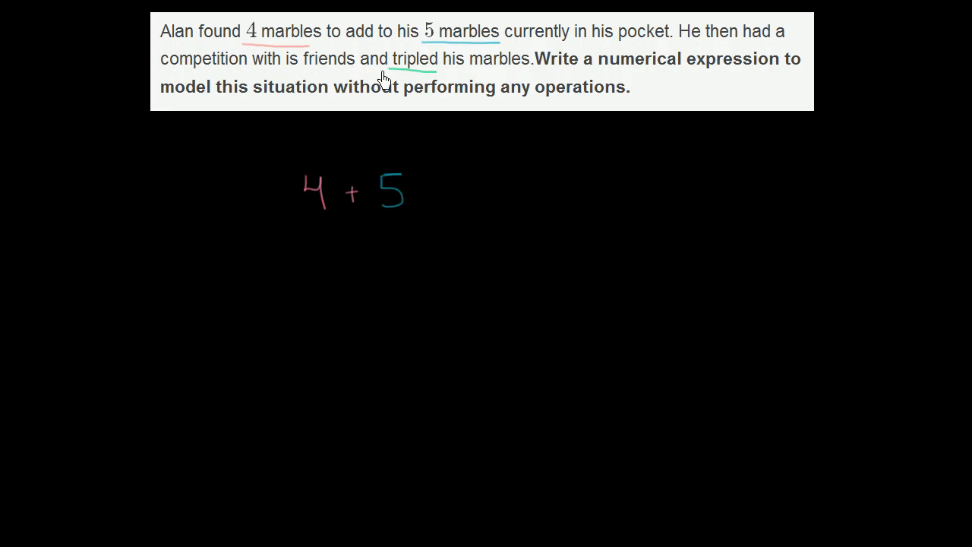
mouse_move(304, 211)
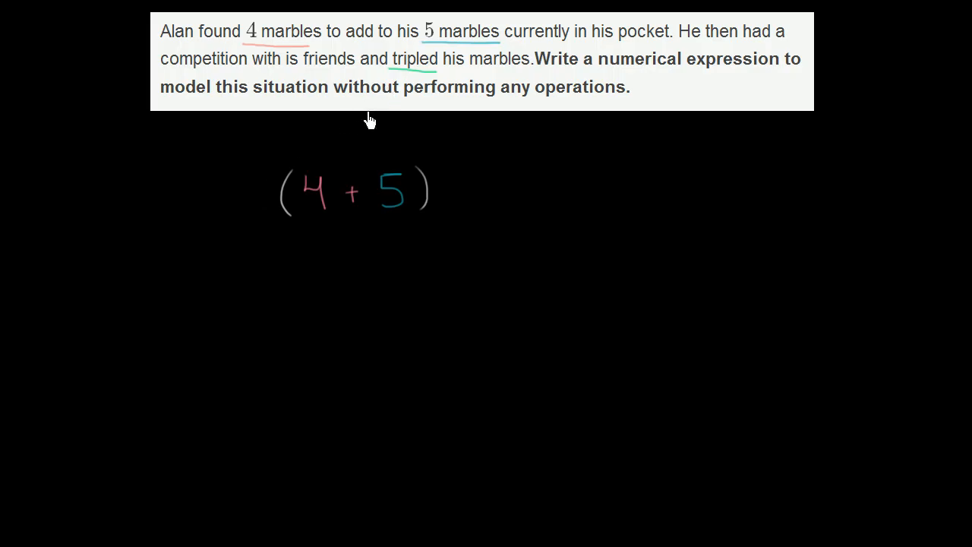
mouse_move(316, 207)
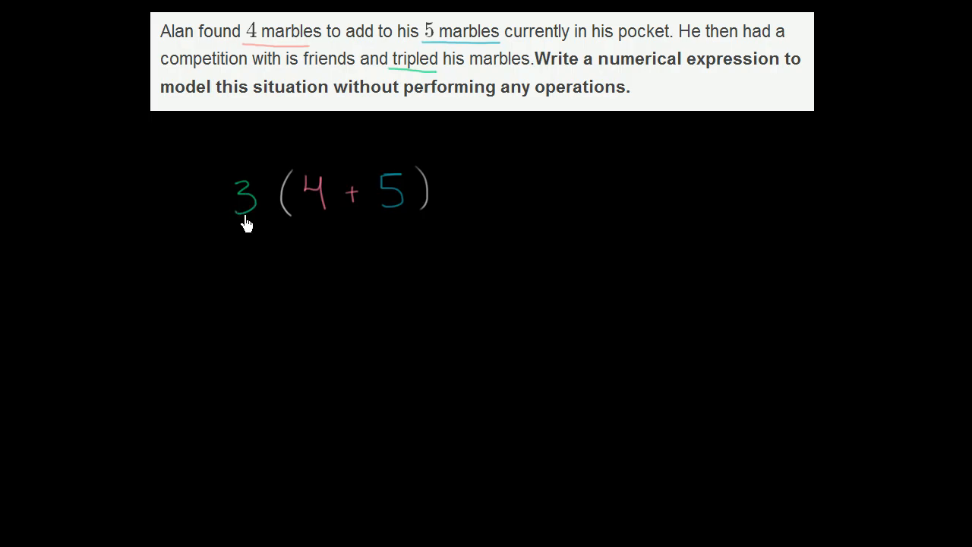
mouse_move(282, 224)
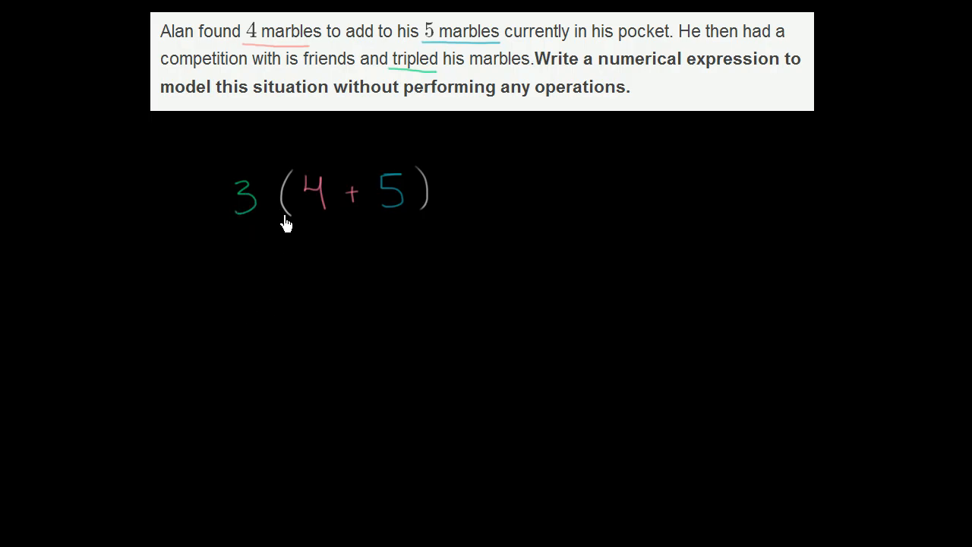
mouse_move(297, 242)
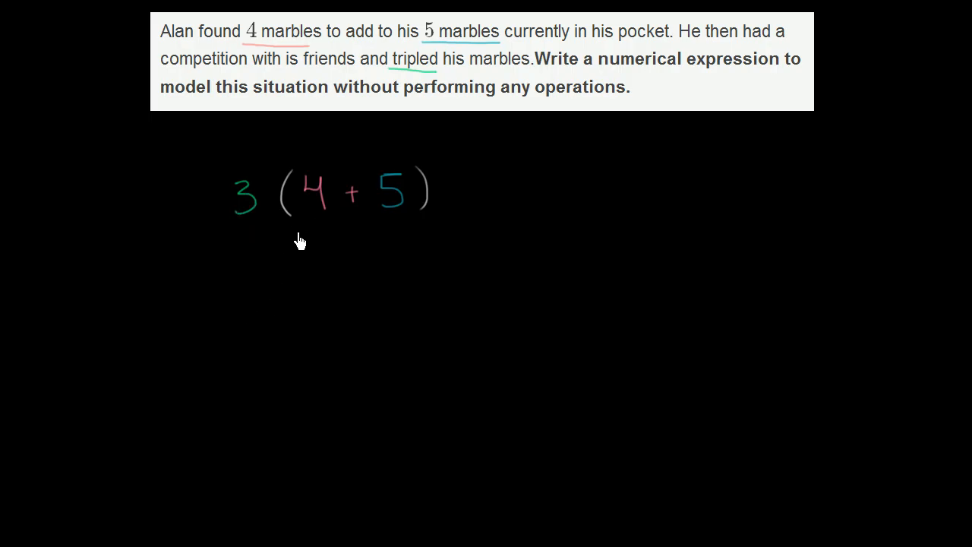
mouse_move(278, 279)
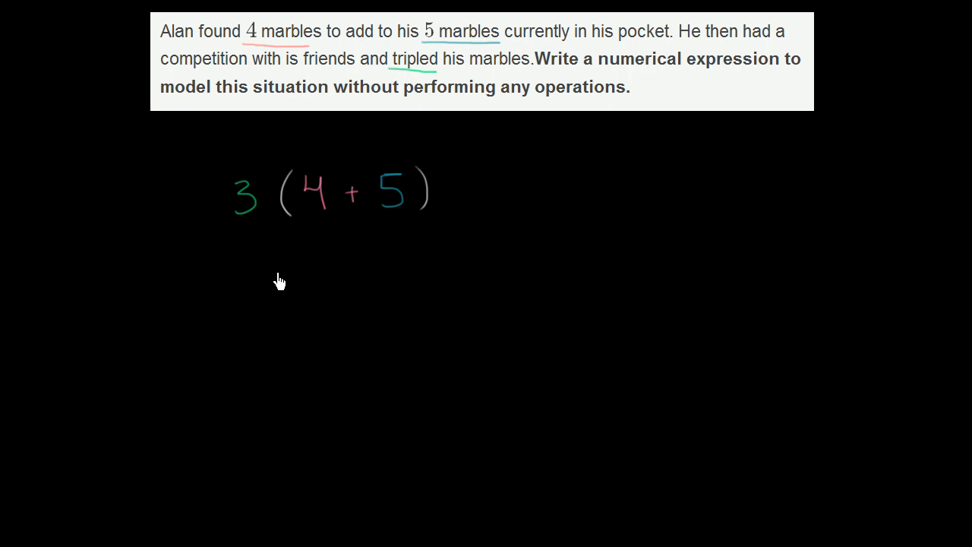
mouse_move(286, 240)
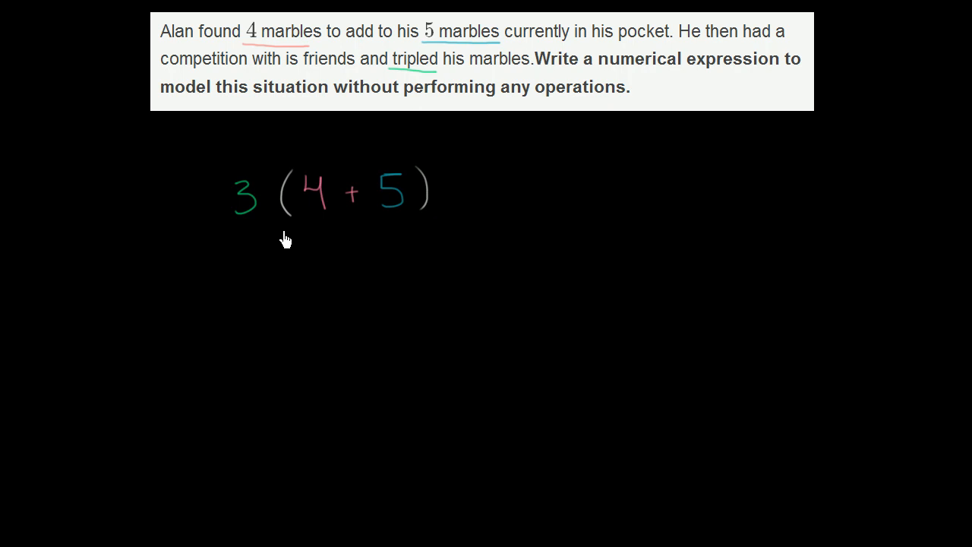
mouse_move(318, 204)
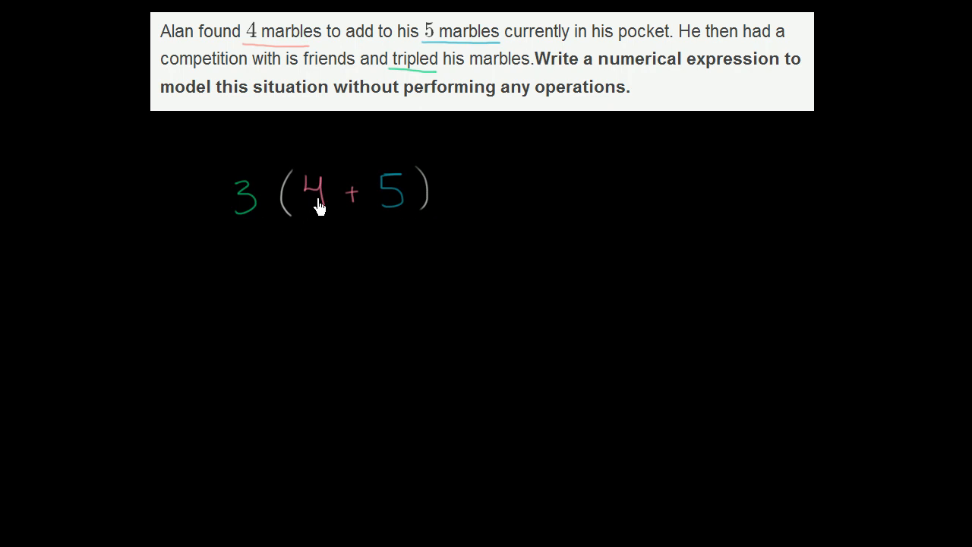
mouse_move(364, 214)
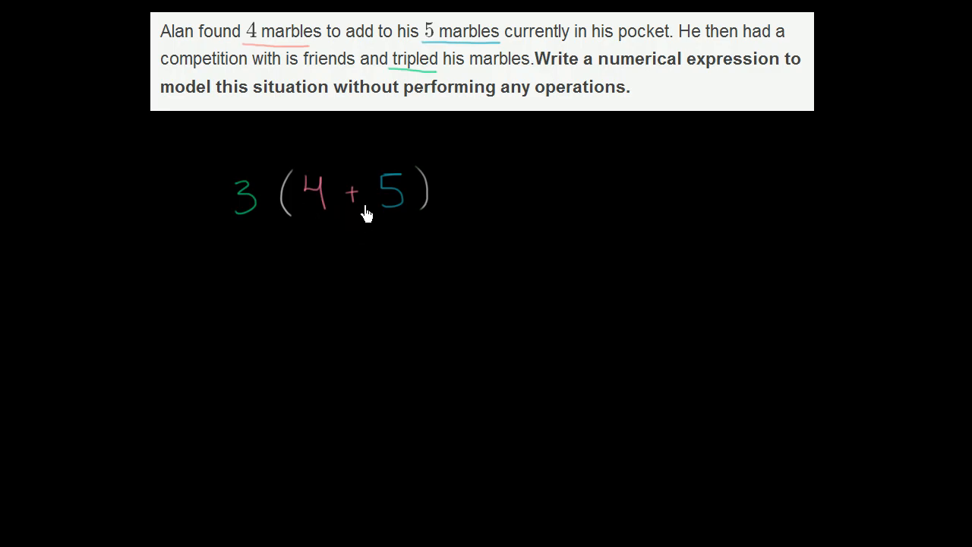
mouse_move(341, 211)
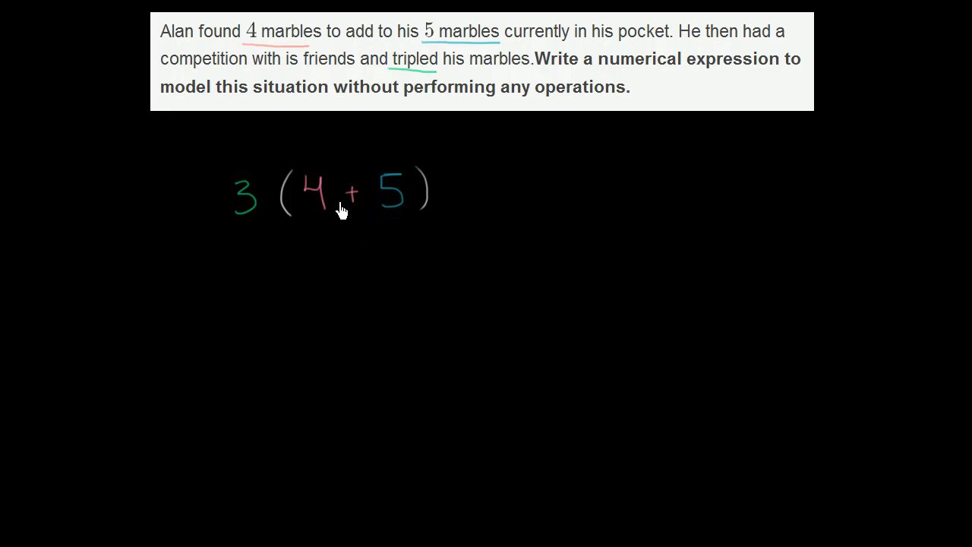
mouse_move(243, 211)
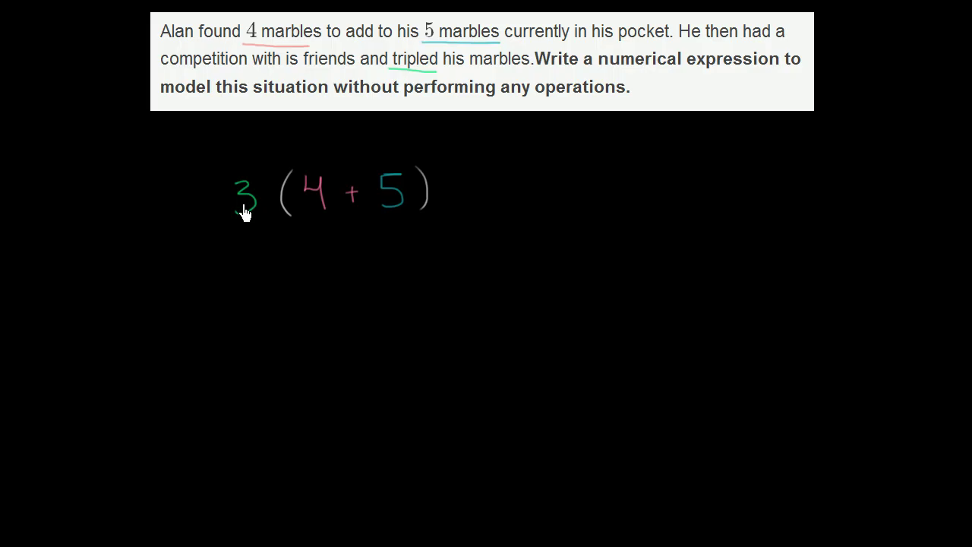
mouse_move(219, 179)
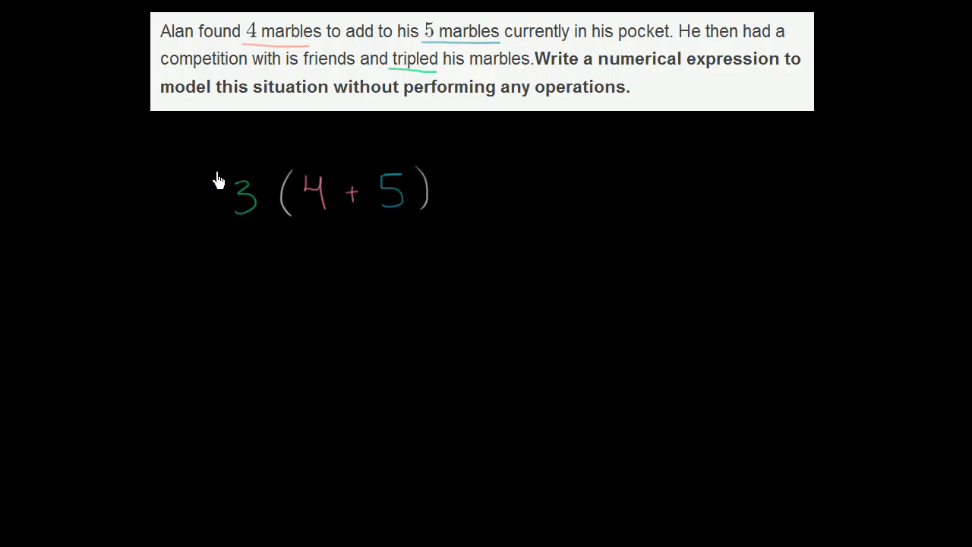